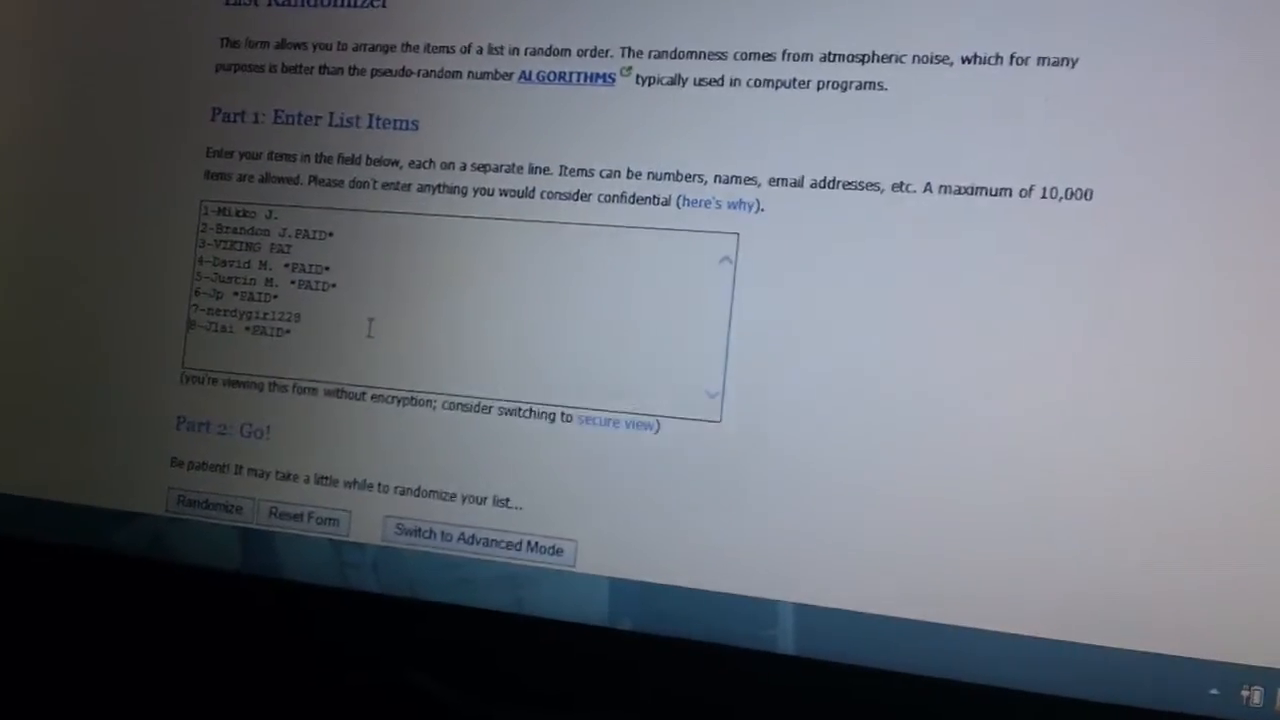
# Step: Shuffle the eight NFC/AFC division entries into random order
pyautogui.click(208, 510)
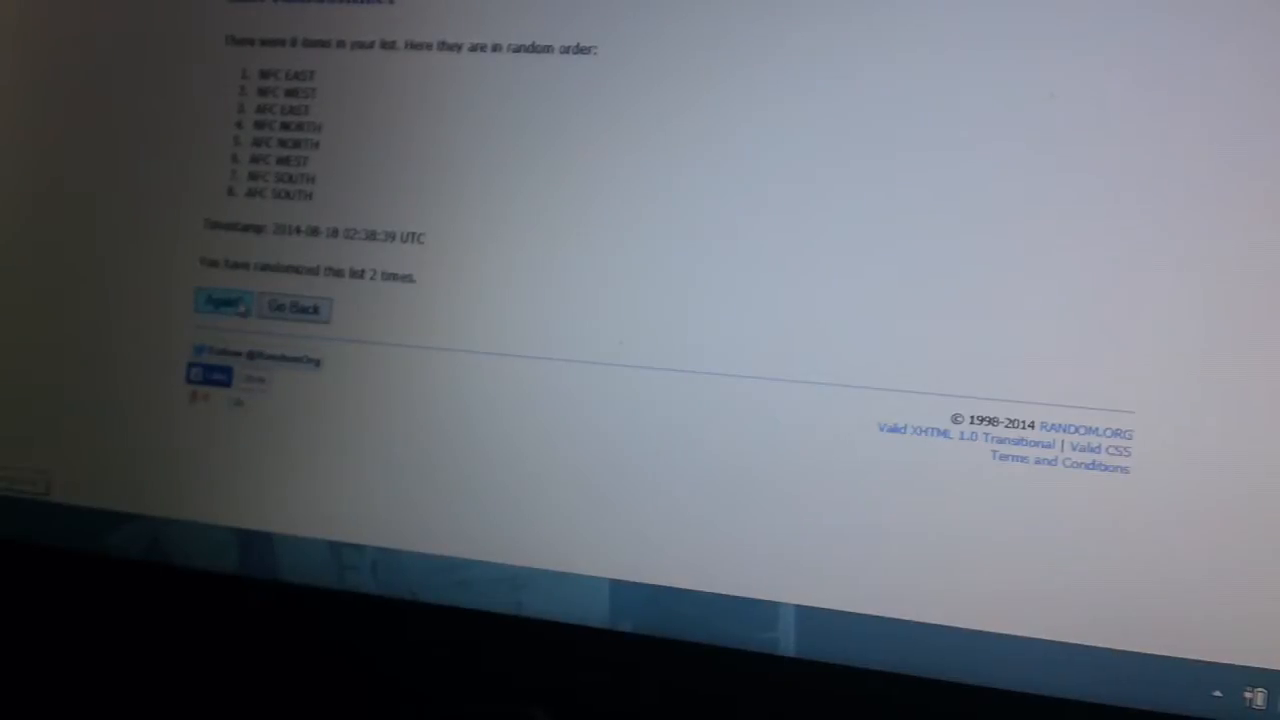
# Step: Reshuffle the division list so it starts AFC NORTH, NFC NORTH, NFC WEST
pyautogui.click(224, 305)
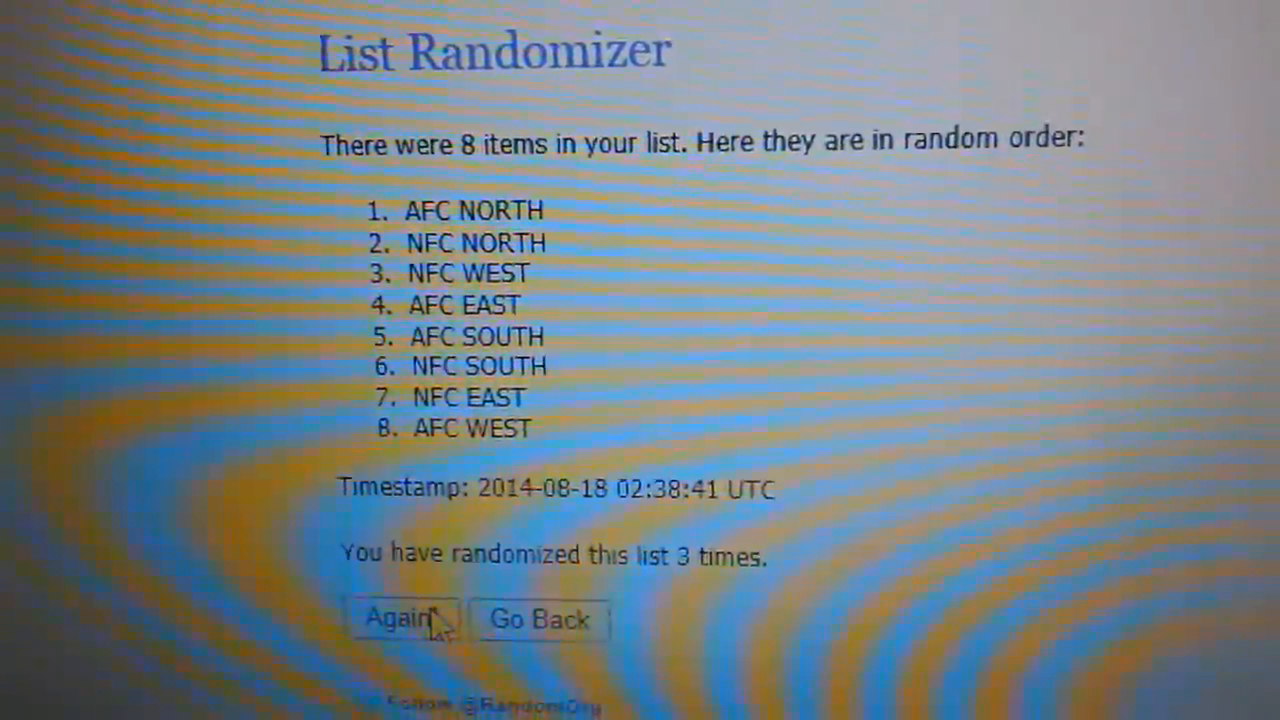
pyautogui.click(402, 619)
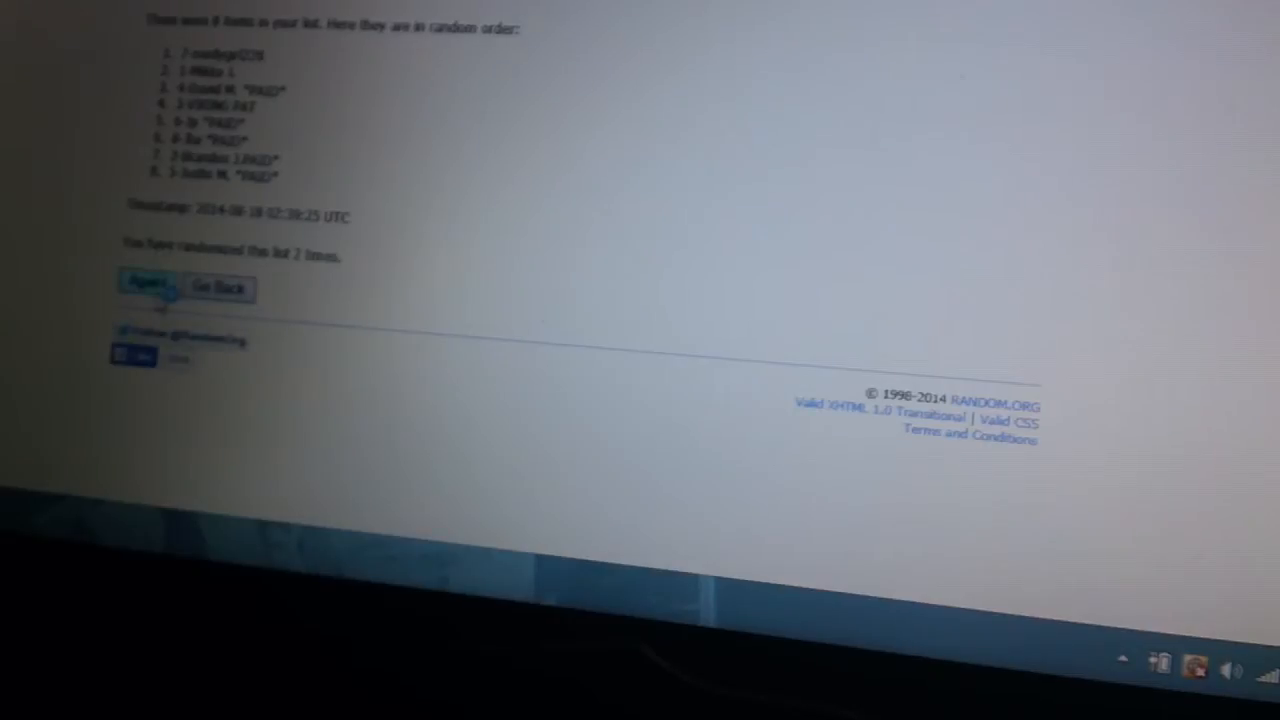
pyautogui.click(150, 285)
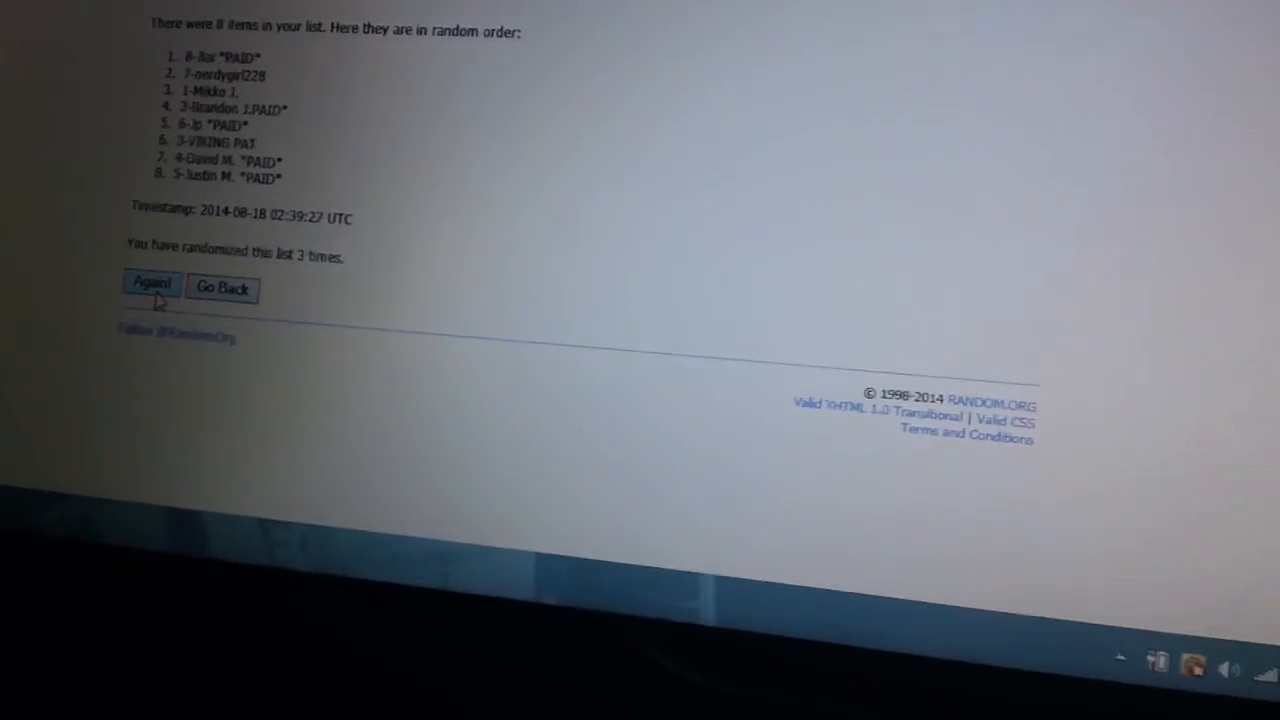